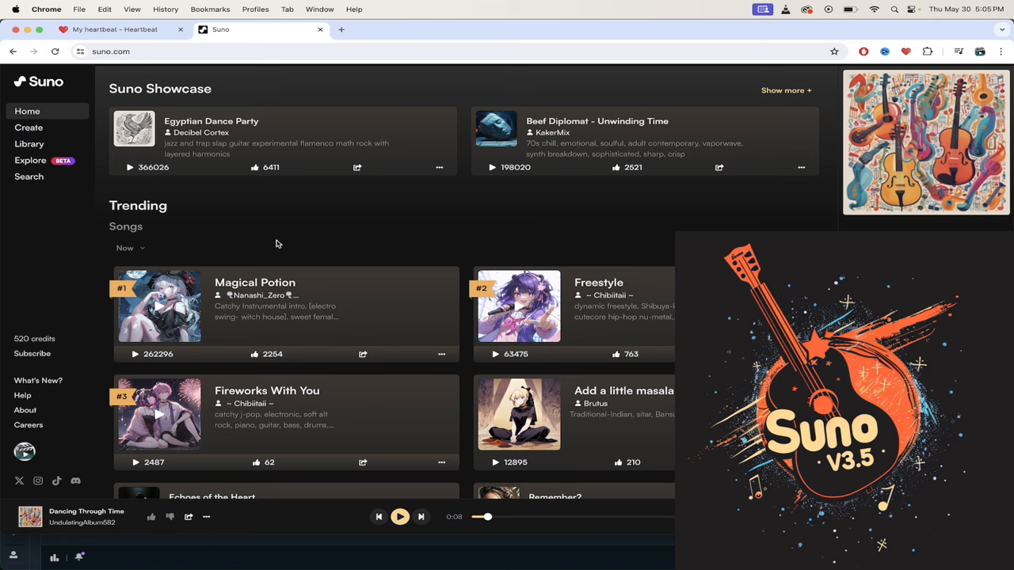
{"action": "mouse_move", "coordinate": [29, 127]}
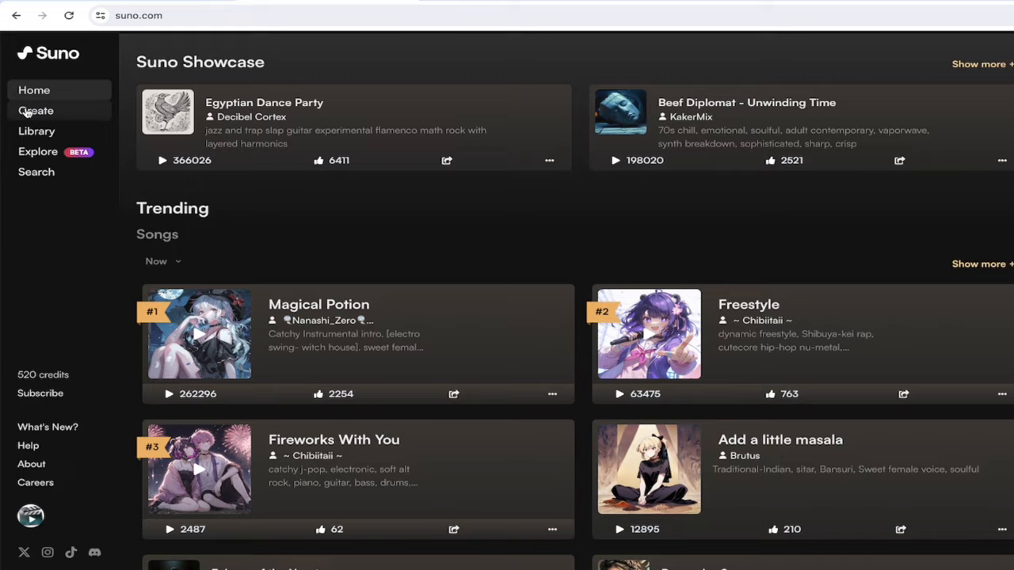
Go to the song creation page from the Suno home page.
{"action": "left_click", "coordinate": [34, 110]}
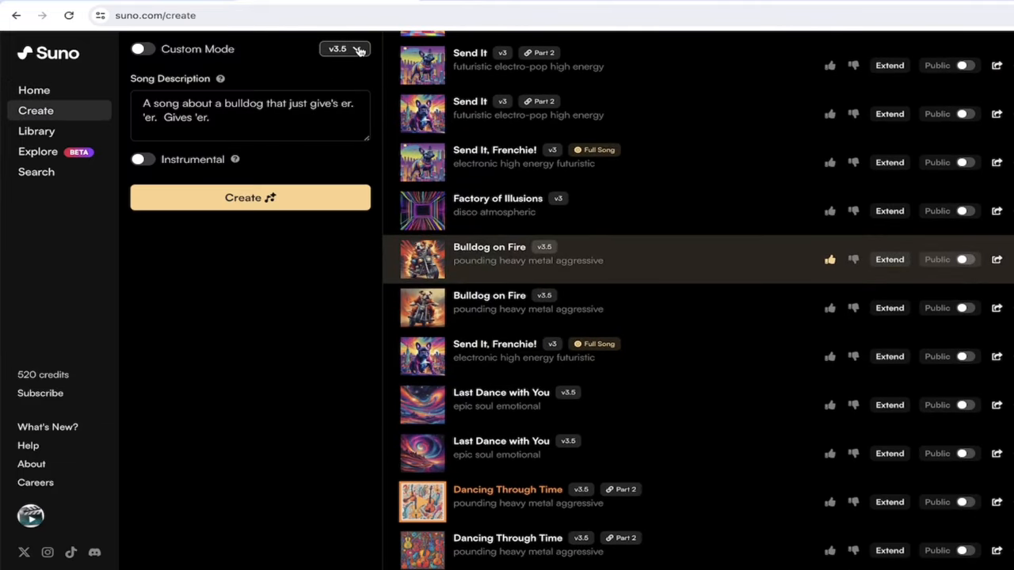
{"action": "left_click", "coordinate": [345, 47]}
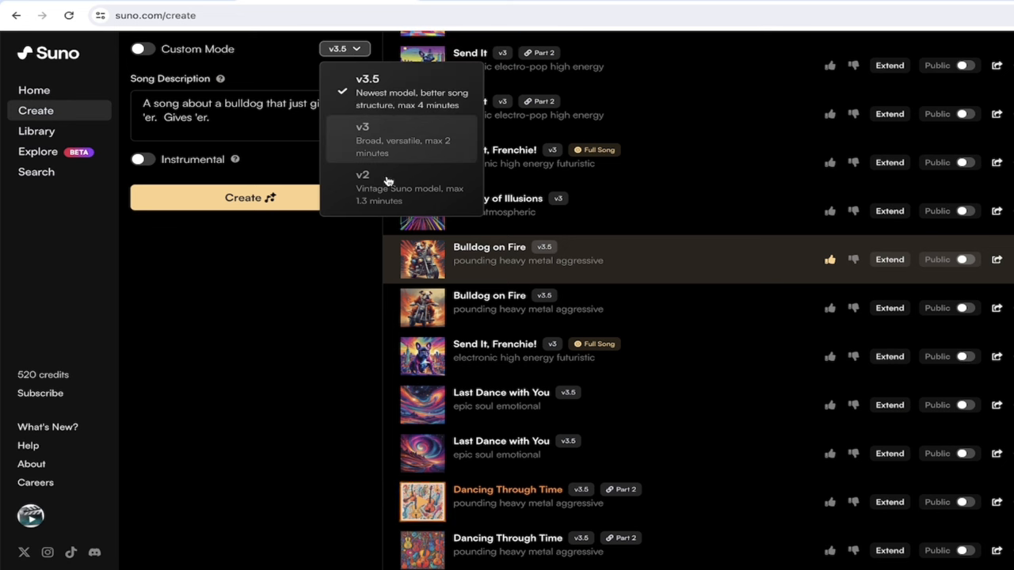
{"action": "left_click", "coordinate": [344, 47]}
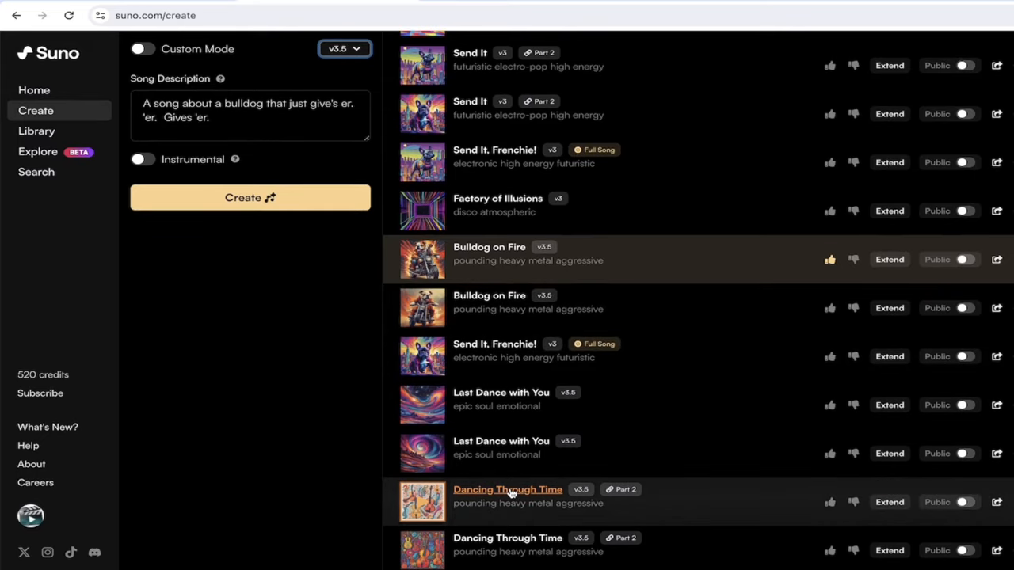
{"action": "mouse_move", "coordinate": [501, 453]}
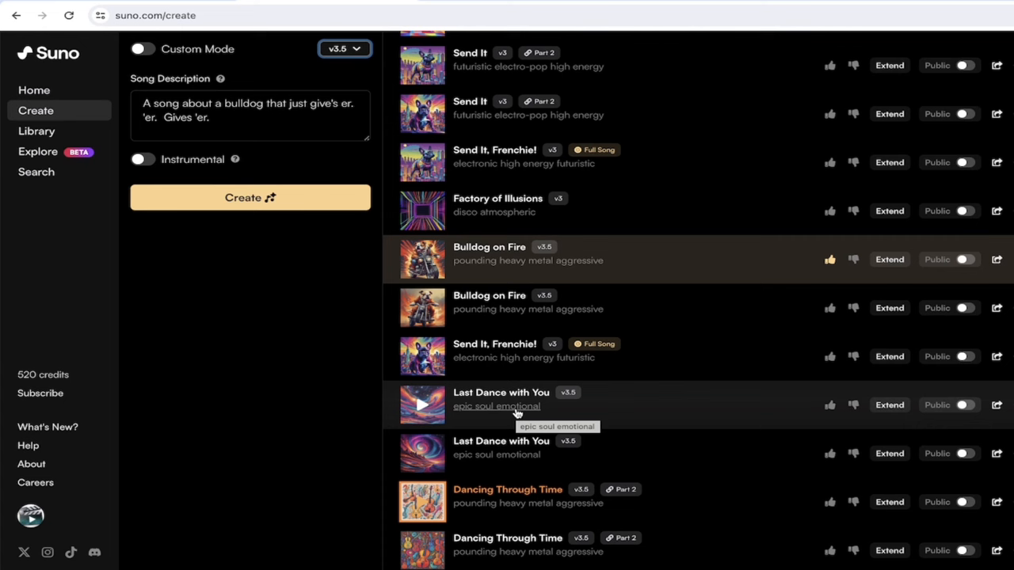
{"action": "mouse_move", "coordinate": [577, 396]}
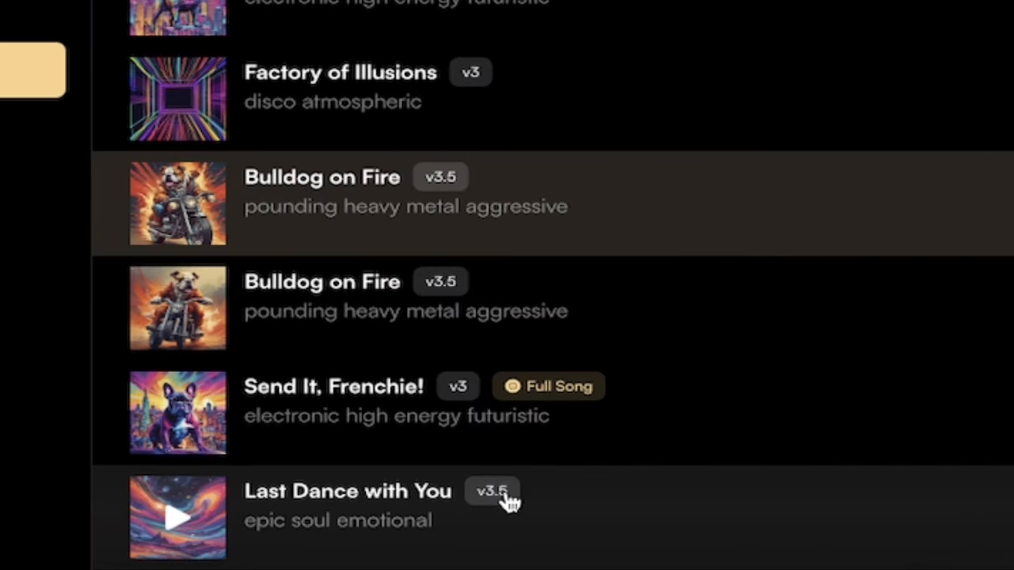
{"action": "mouse_move", "coordinate": [515, 499]}
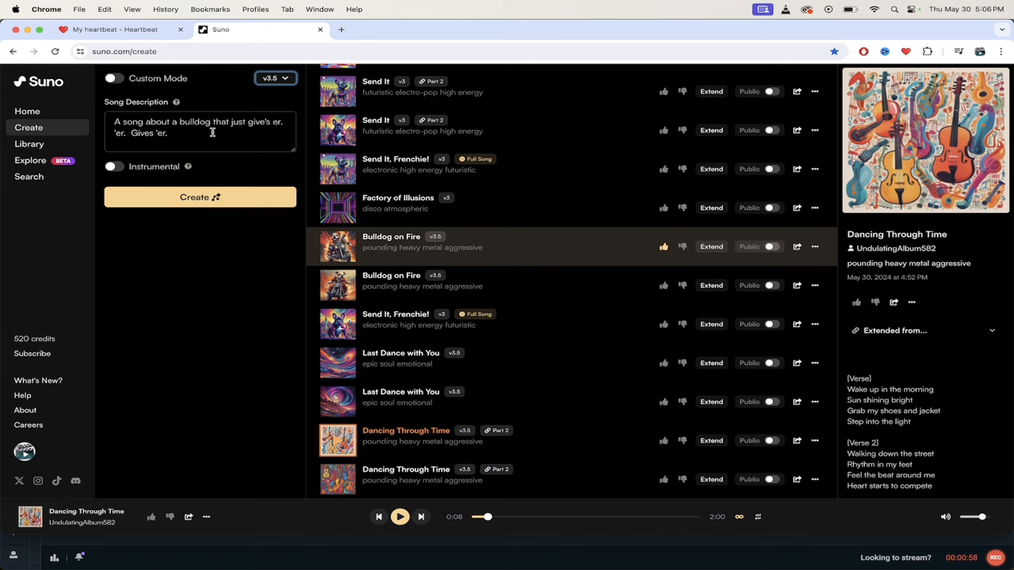
{"action": "mouse_move", "coordinate": [29, 127]}
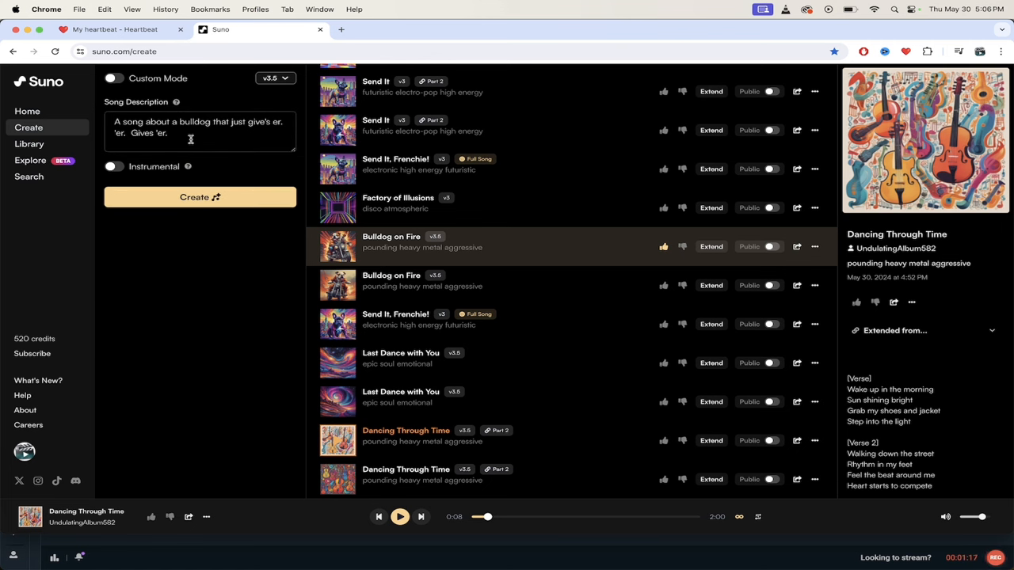
{"action": "left_click", "coordinate": [200, 133]}
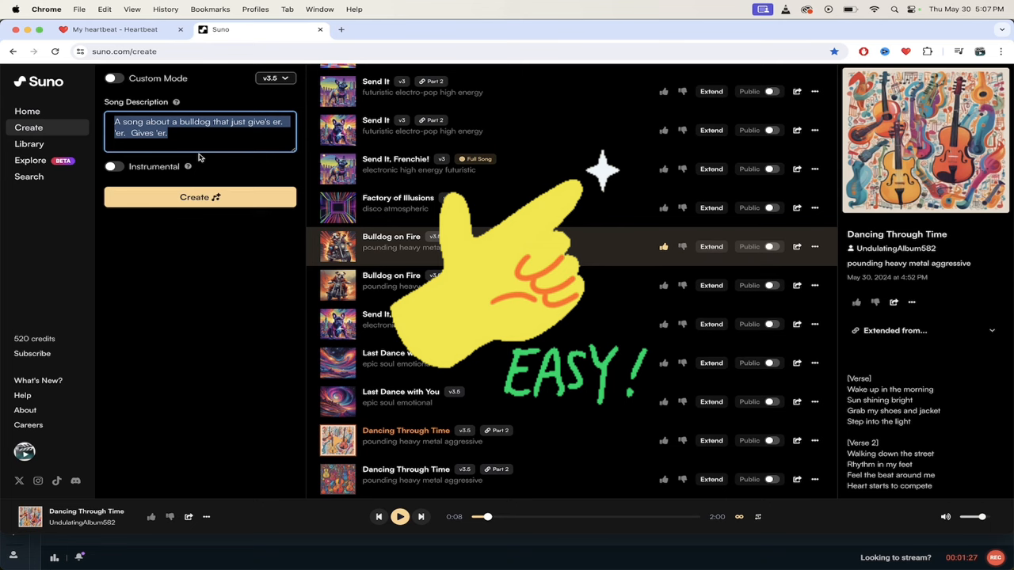
Rewrite the song description about a metal bulldog who gives it and is just a big chungus.
{"action": "type", "text": "an acoustic ballad song about a cozy rainy day"}
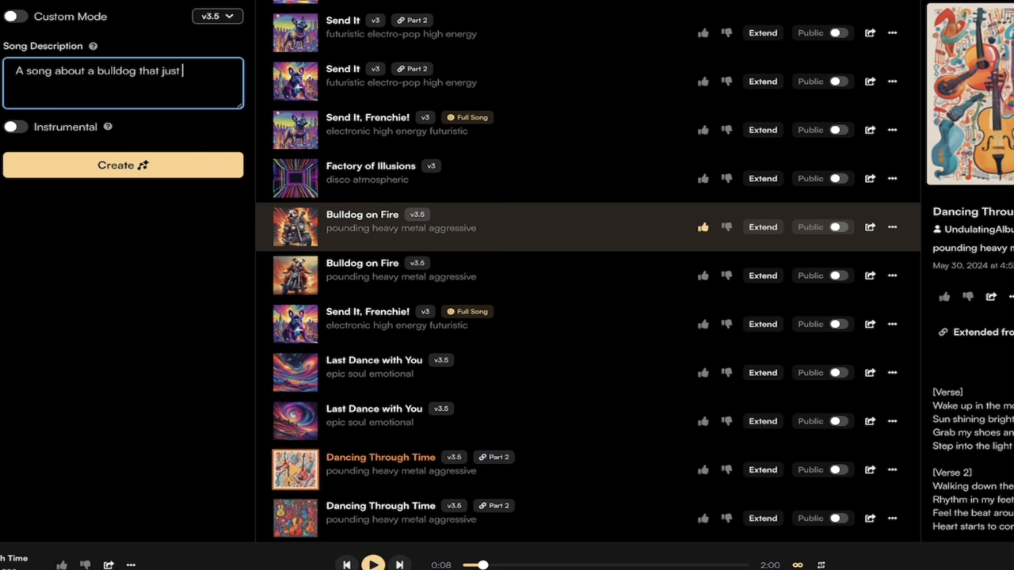
{"action": "type", "text": "give's it."}
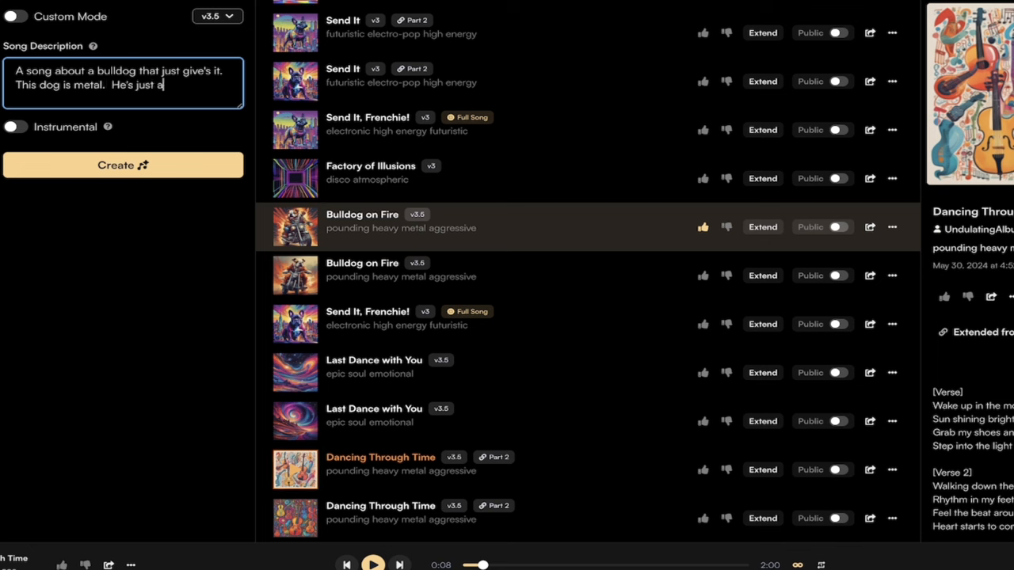
{"action": "type", "text": "big chungus."}
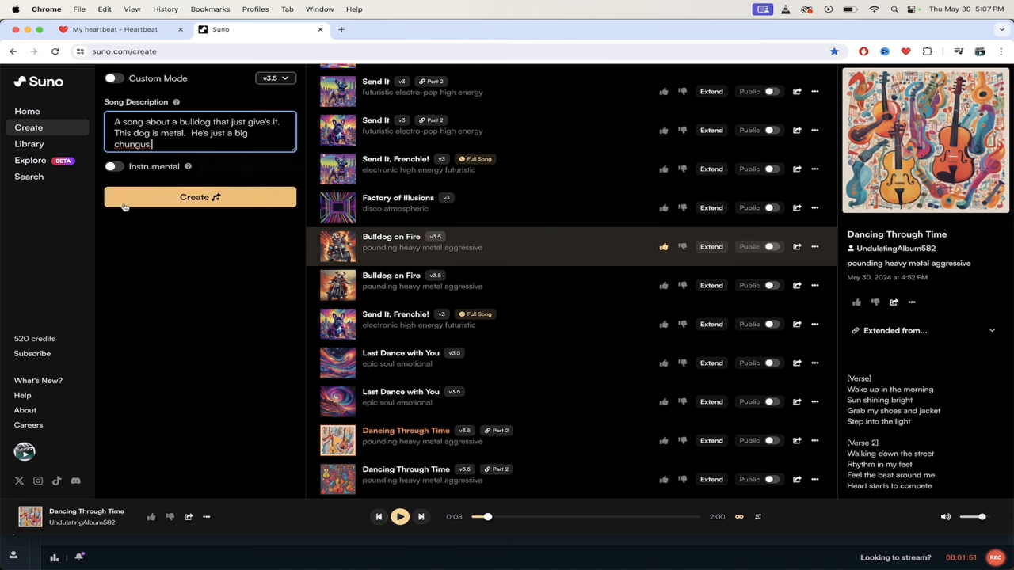
{"action": "mouse_move", "coordinate": [168, 301]}
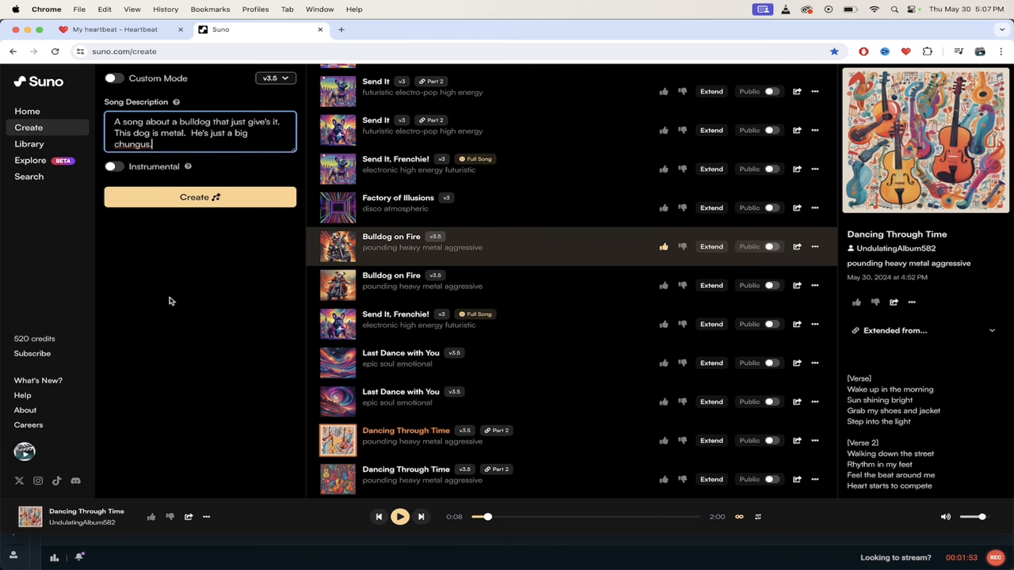
{"action": "mouse_move", "coordinate": [111, 230]}
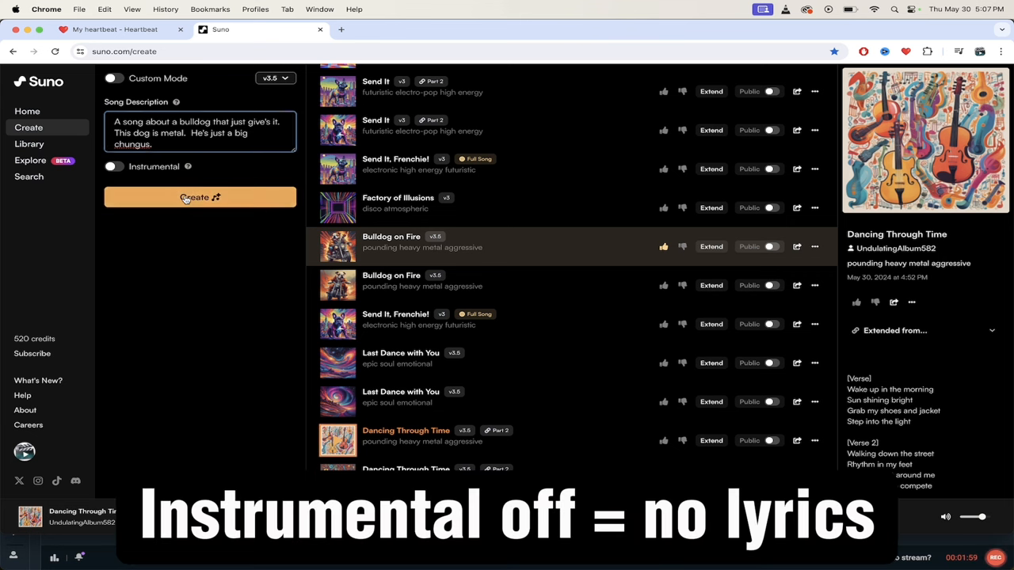
Generate two Bulldog Berserker tracks from the bulldog description.
{"action": "left_click", "coordinate": [199, 196]}
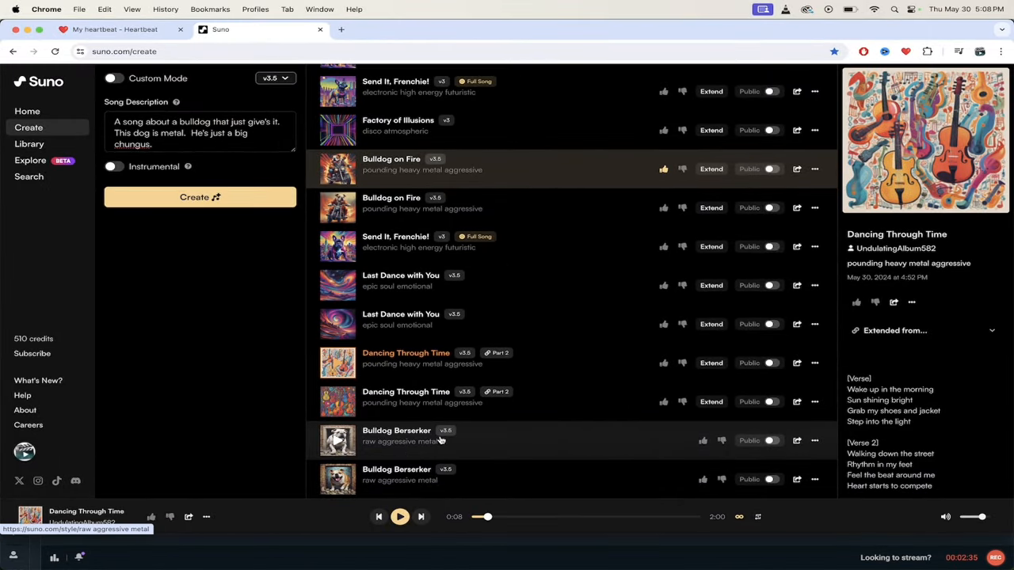
Load the first Bulldog Berserker track with its bulldog artwork in the player.
{"action": "left_click", "coordinate": [155, 142]}
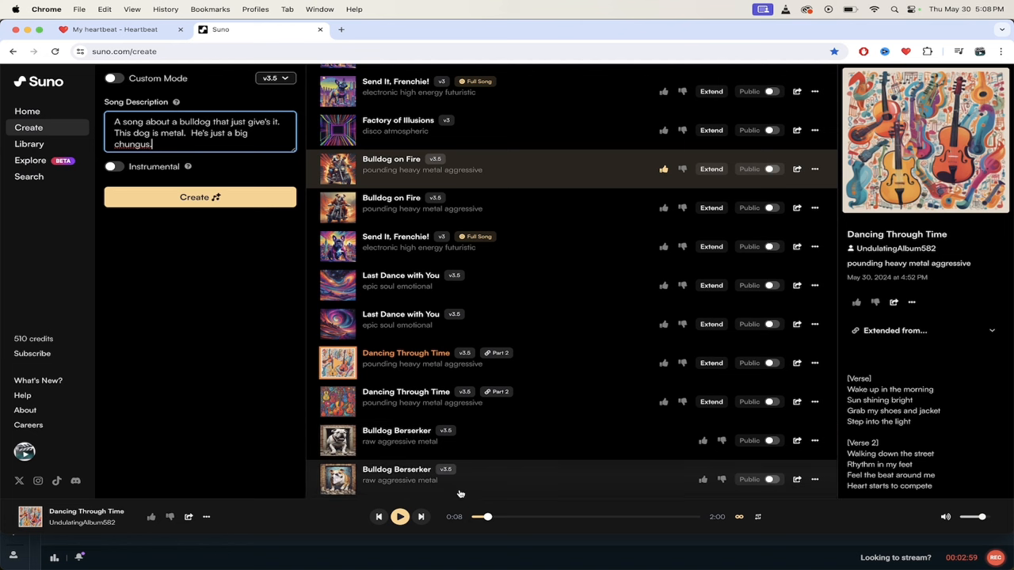
{"action": "left_click", "coordinate": [396, 440]}
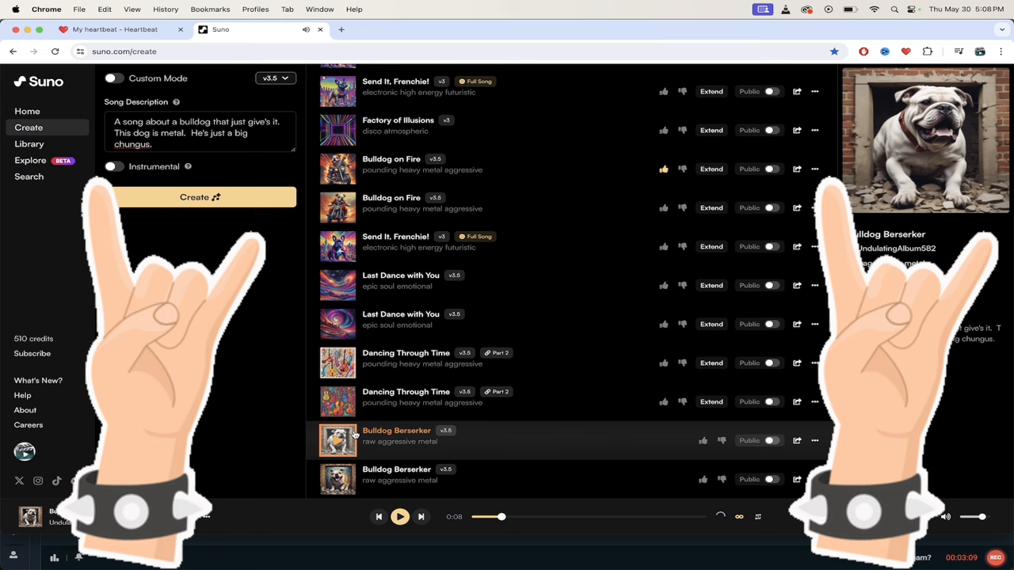
{"action": "left_click", "coordinate": [396, 431]}
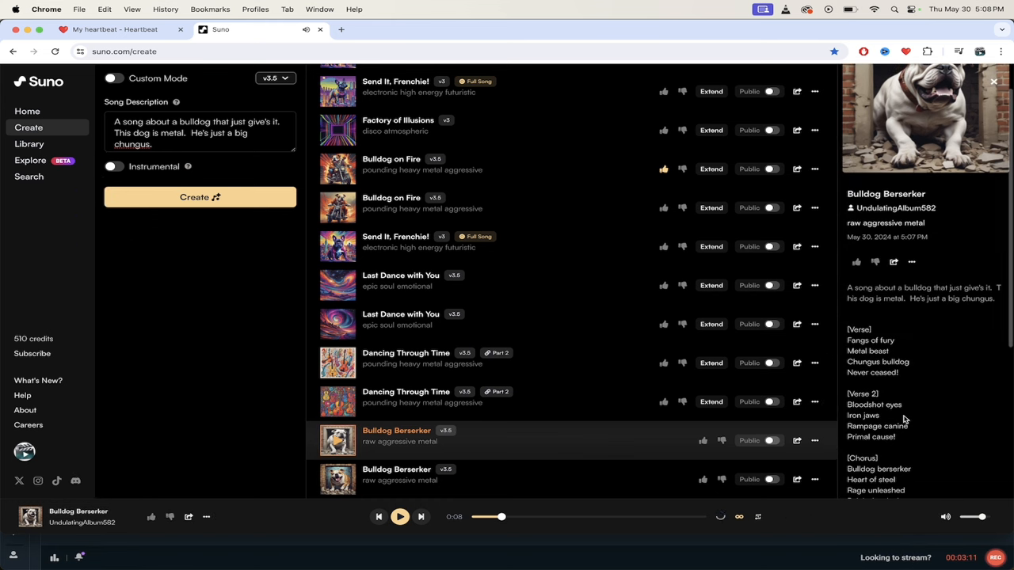
{"action": "scroll", "scroll_direction": "down", "scroll_amount": 3}
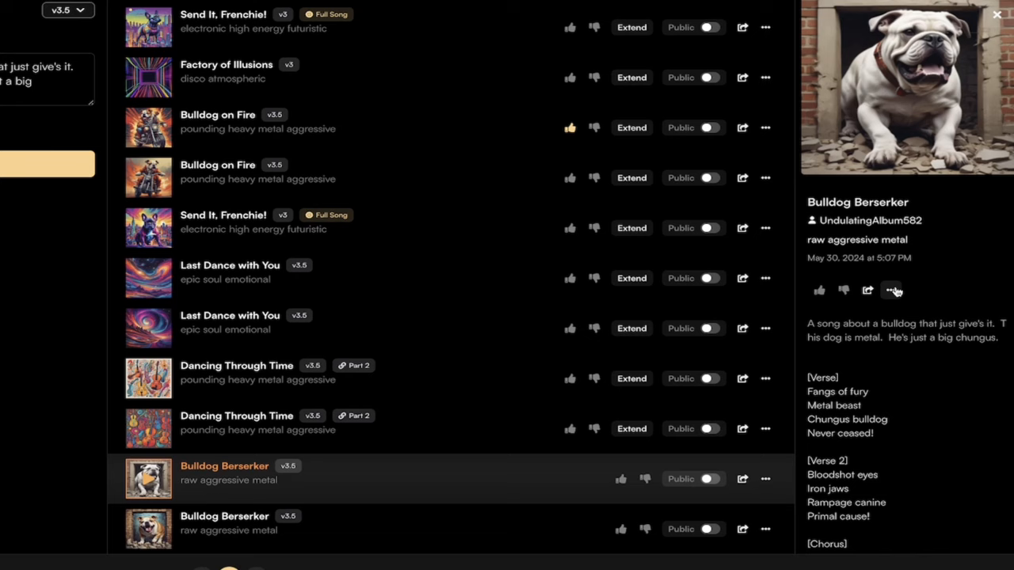
{"action": "scroll", "scroll_direction": "down", "scroll_amount": 3}
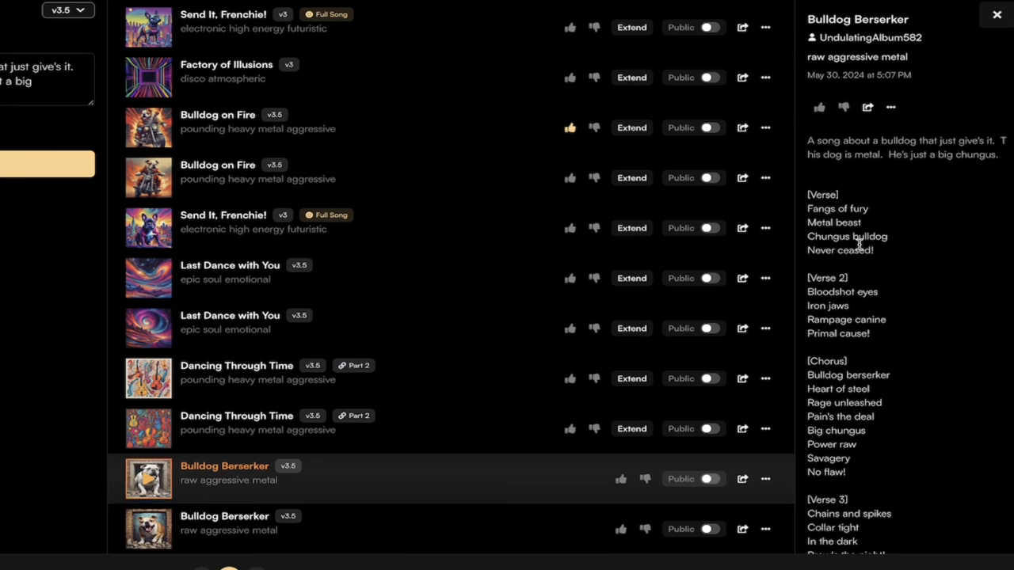
{"action": "scroll", "scroll_direction": "down", "scroll_amount": 3}
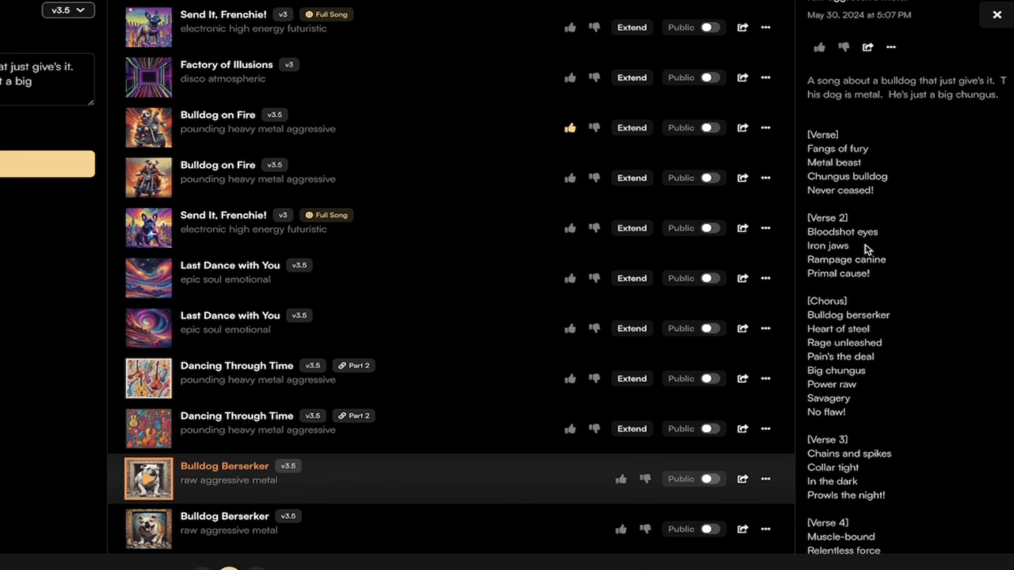
{"action": "scroll", "scroll_direction": "down", "scroll_amount": 3}
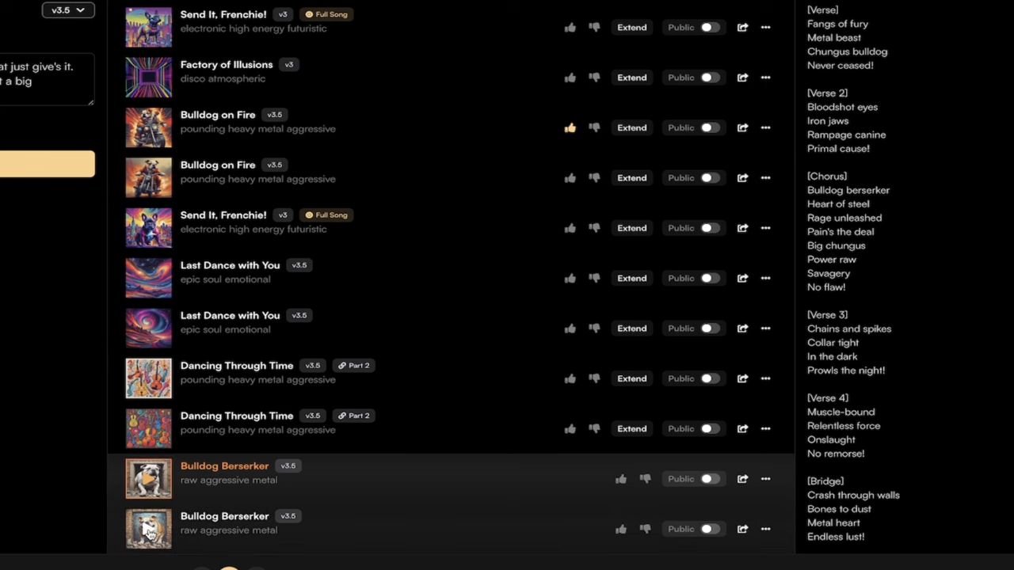
{"action": "left_click", "coordinate": [225, 516]}
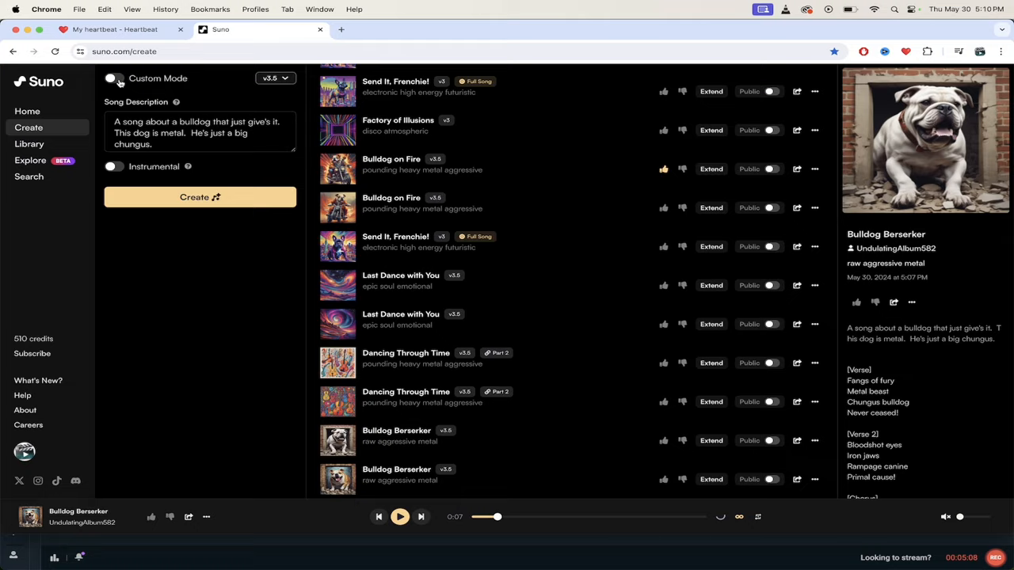
Switch to Custom Mode and fill the lyrics, ending with 'He's a small, small pup.'.
{"action": "left_click", "coordinate": [110, 78]}
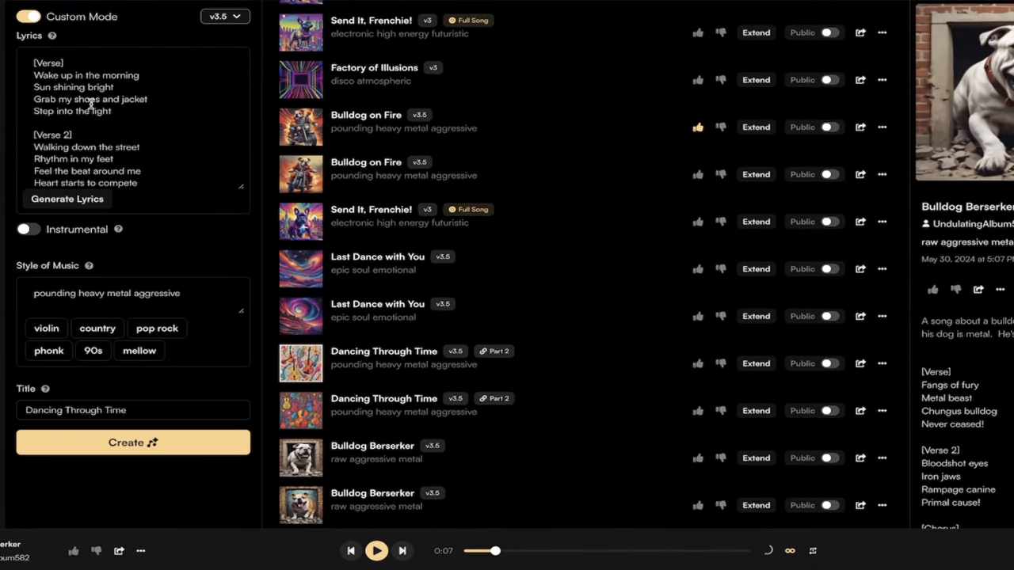
{"action": "scroll", "scroll_direction": "down", "scroll_amount": 3}
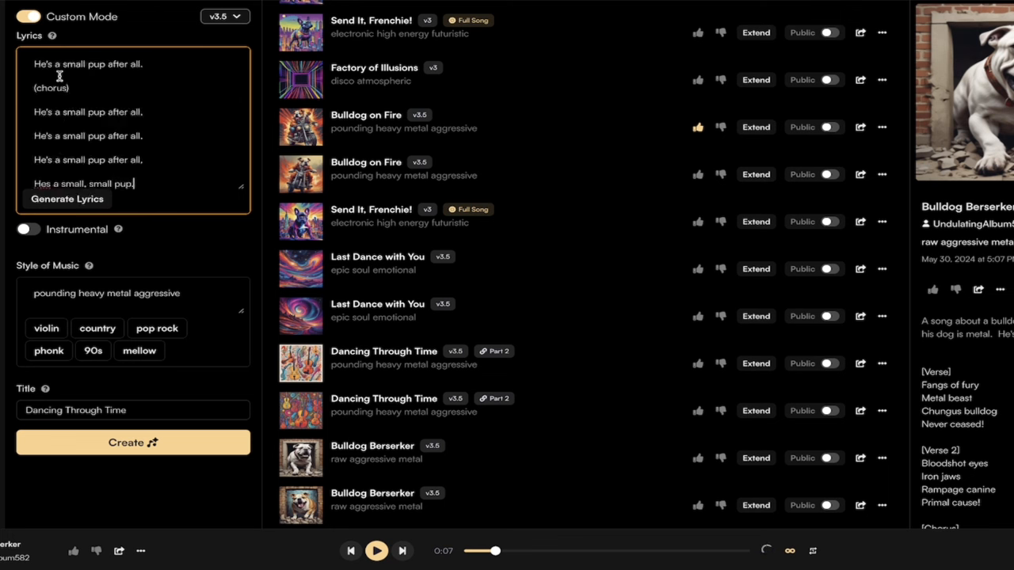
{"action": "left_click", "coordinate": [66, 199]}
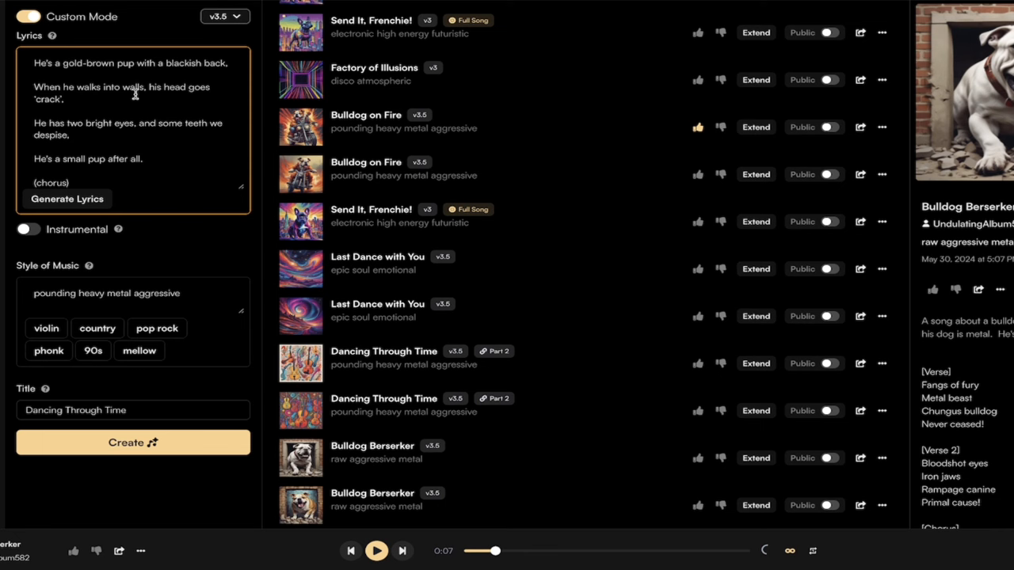
{"action": "scroll", "scroll_direction": "down", "scroll_amount": 3}
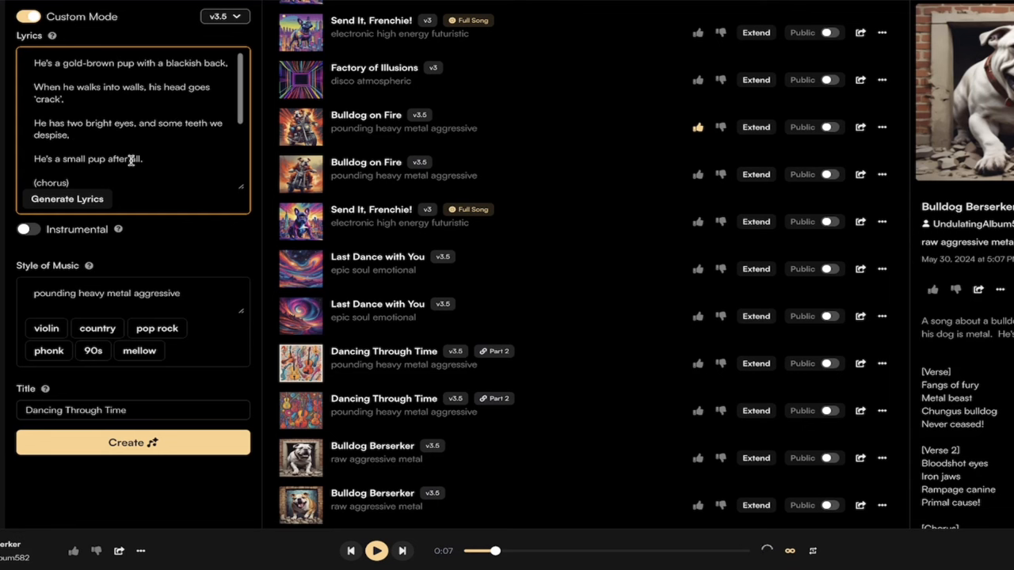
{"action": "type", "text": "He's a small, small pup."}
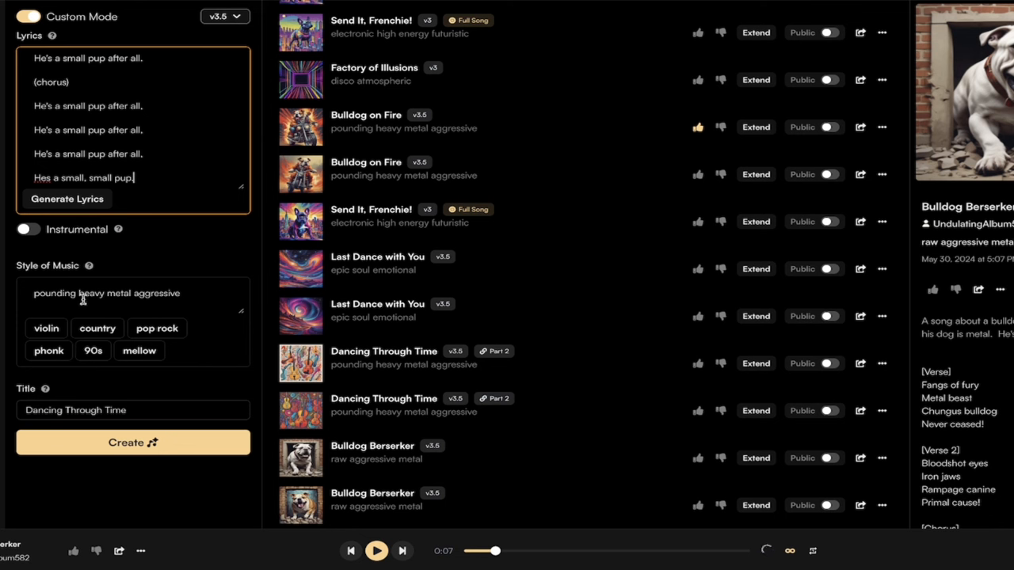
Replace the heavy metal style with dance and electronic styles.
{"action": "double_click", "coordinate": [155, 293]}
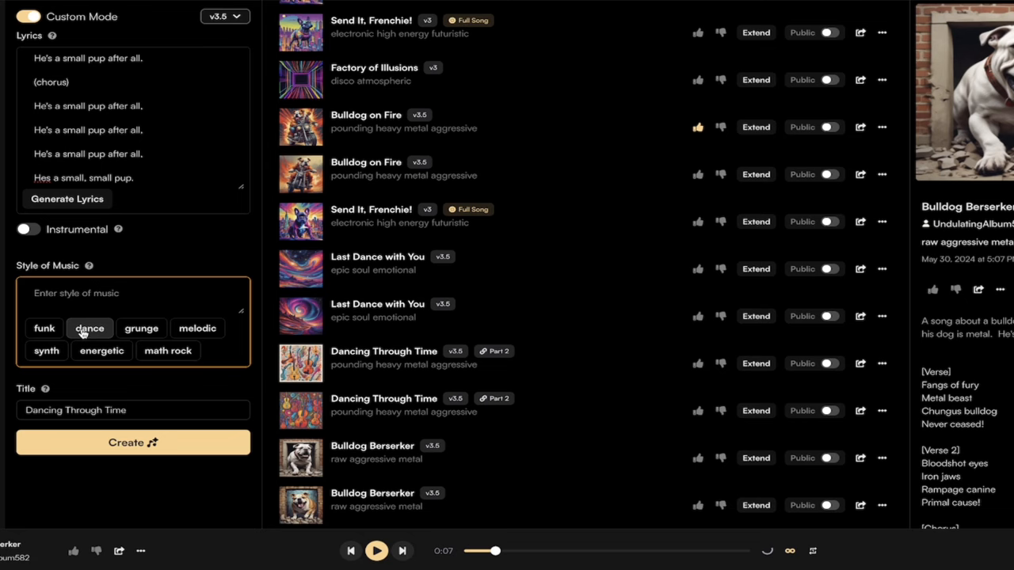
{"action": "left_click", "coordinate": [89, 328]}
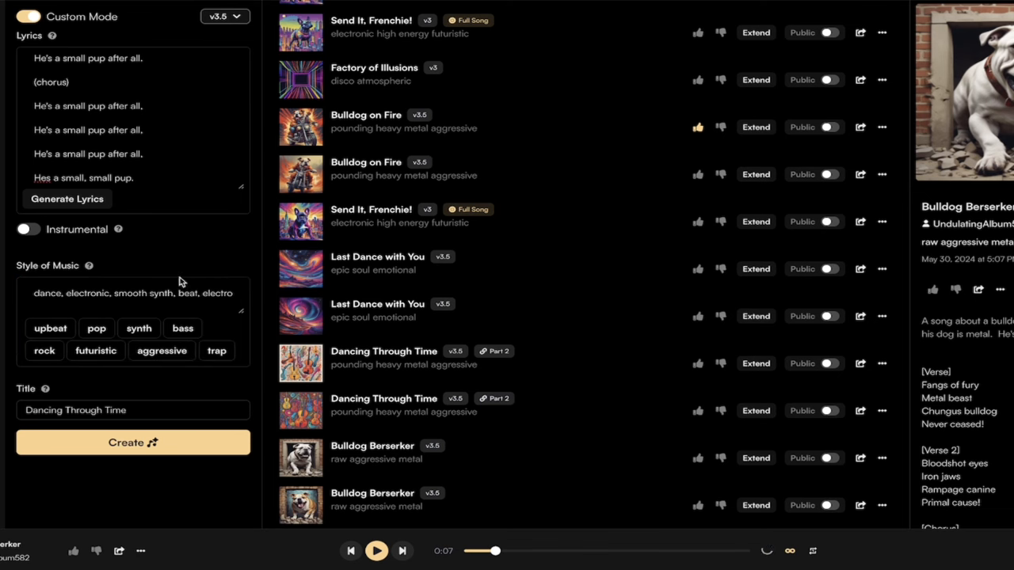
Retitle the song from Dancing Through Time to Dog Dancin'.
{"action": "left_click", "coordinate": [133, 408]}
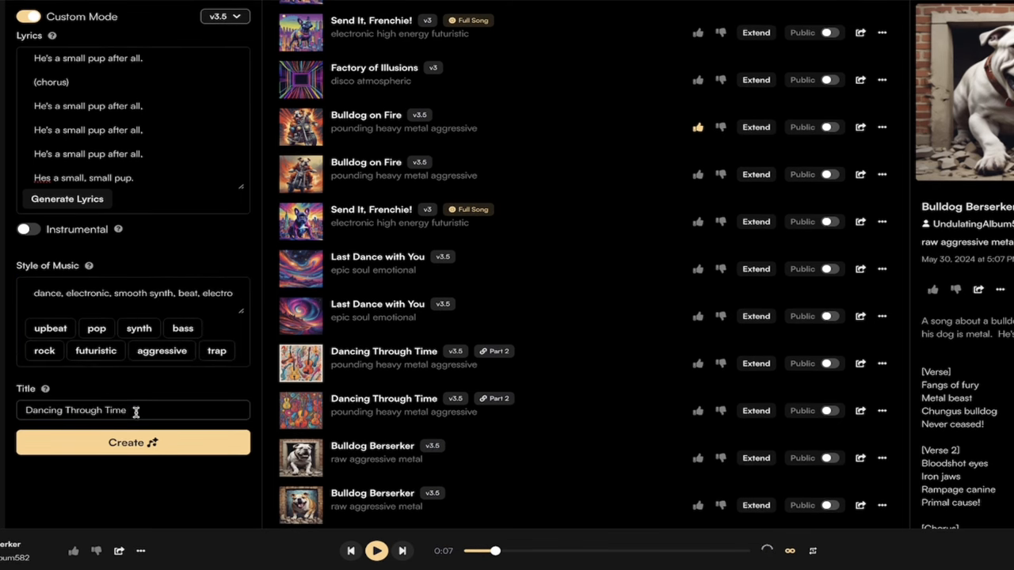
{"action": "triple_click", "coordinate": [76, 409]}
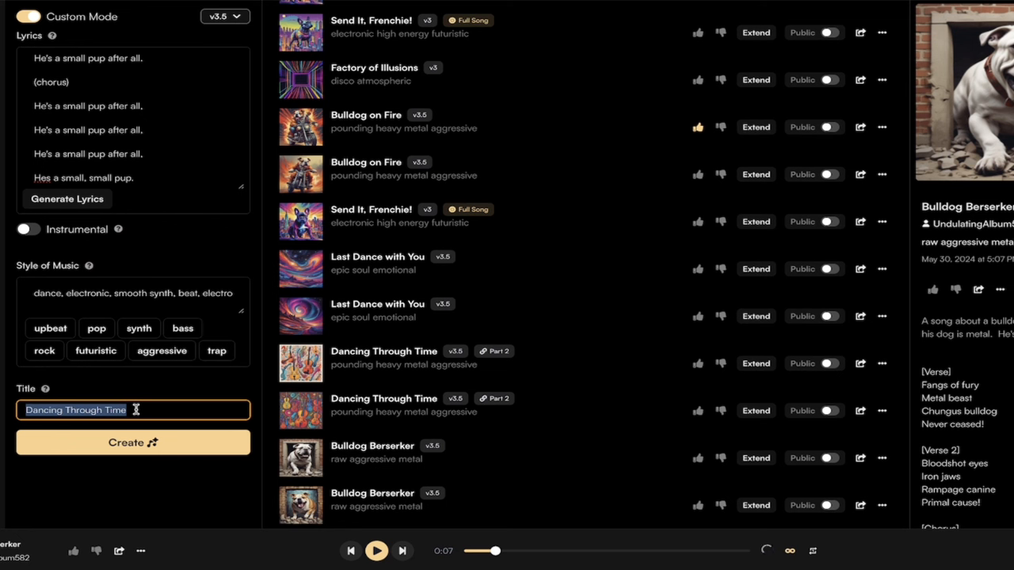
{"action": "type", "text": "Dog Dancin'"}
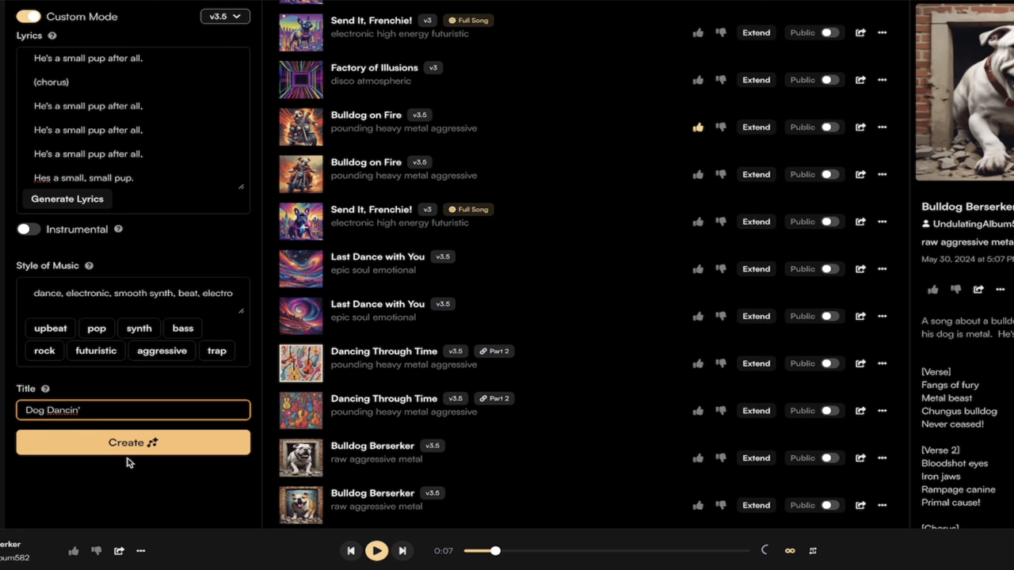
Generate two dance-electronic Dog Dancin' tracks.
{"action": "left_click", "coordinate": [133, 442]}
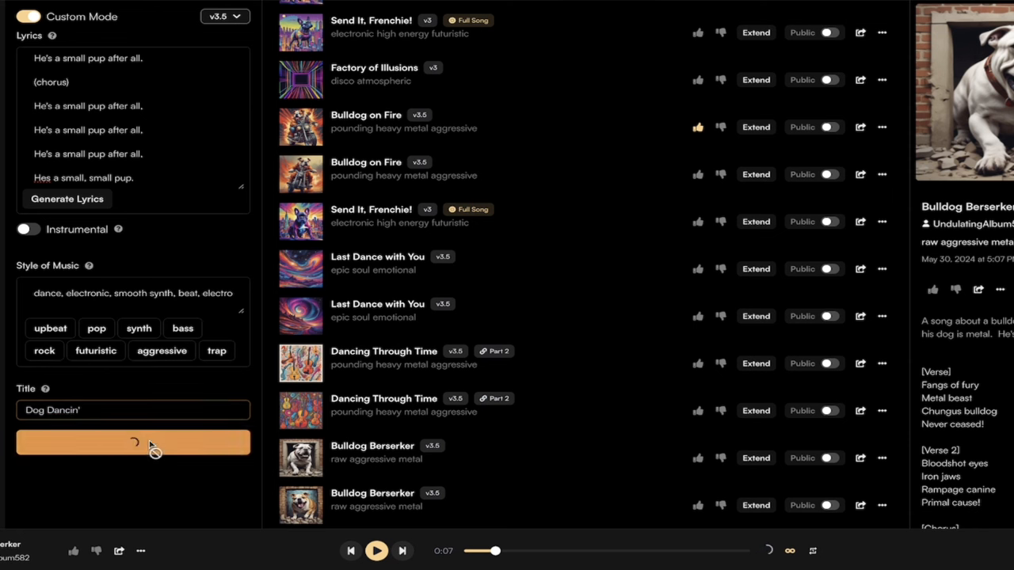
{"action": "left_click", "coordinate": [133, 442]}
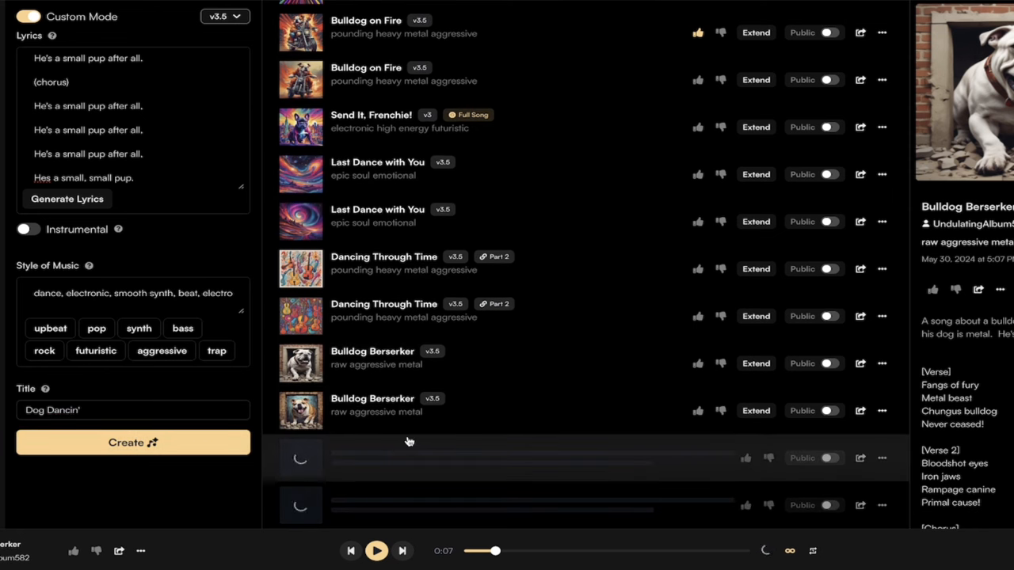
{"action": "left_click", "coordinate": [133, 442]}
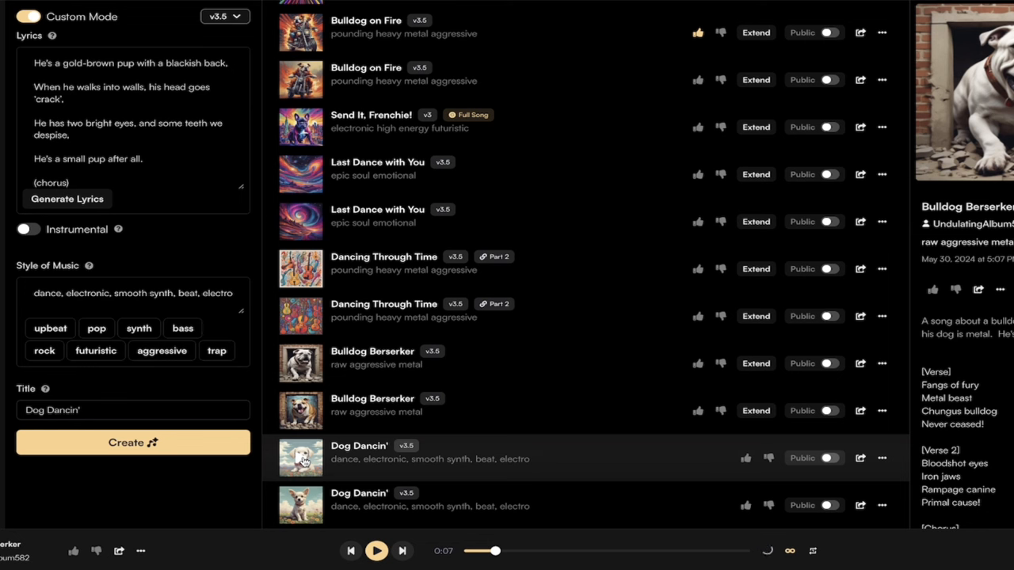
Play a Dog Dancin' track and start extending it from 02:03 with the big chungus lyrics.
{"action": "left_click", "coordinate": [358, 447]}
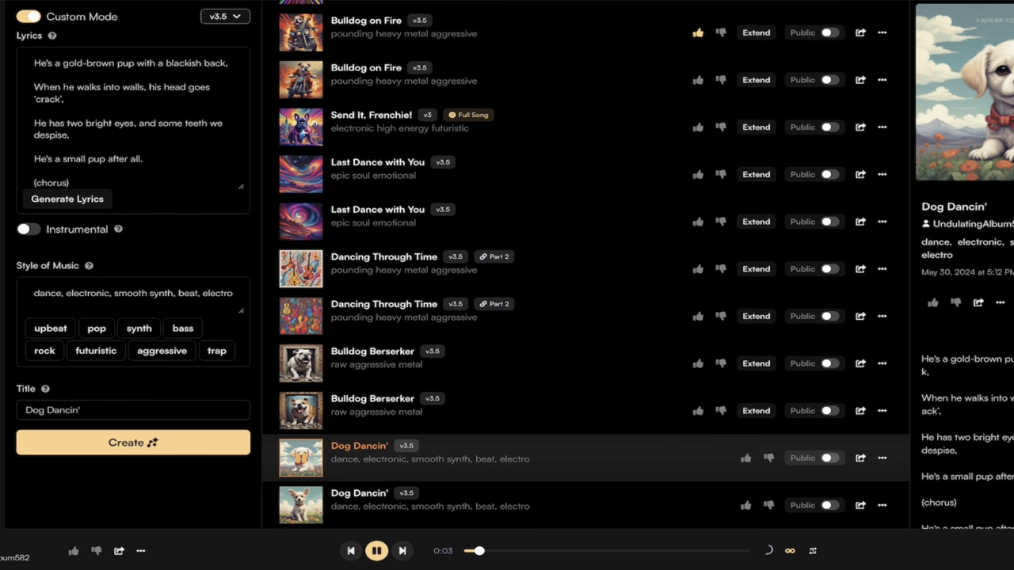
{"action": "left_click", "coordinate": [377, 551]}
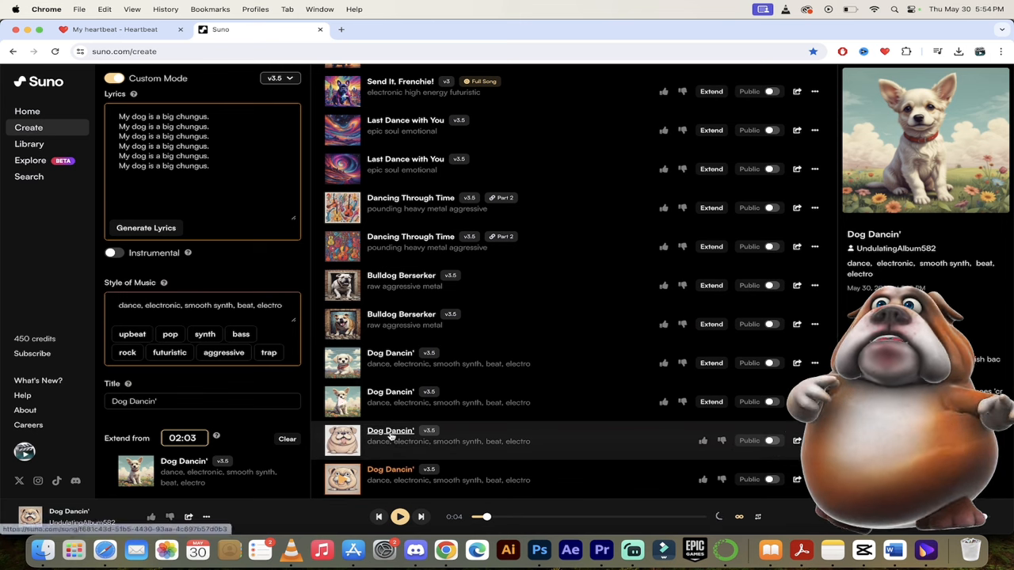
Play each extended Dog Dancin' track in turn, then pause playback.
{"action": "left_click", "coordinate": [389, 431]}
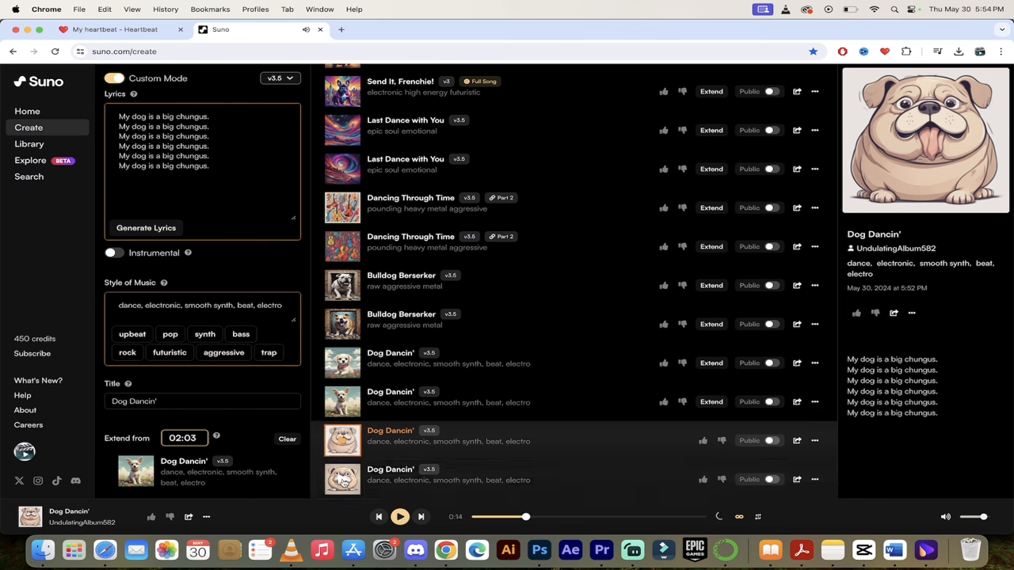
{"action": "left_click", "coordinate": [390, 468]}
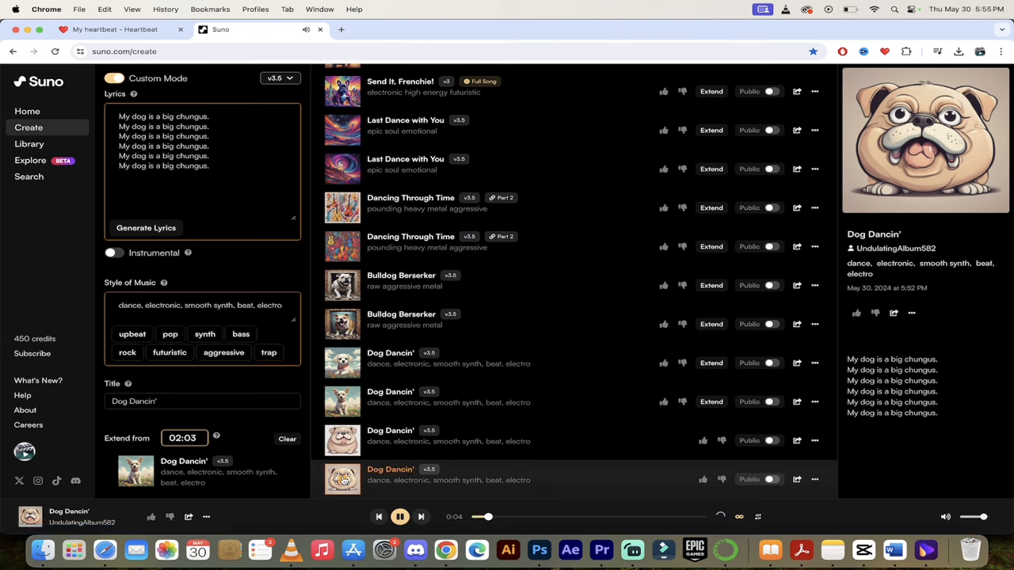
{"action": "left_click", "coordinate": [399, 516]}
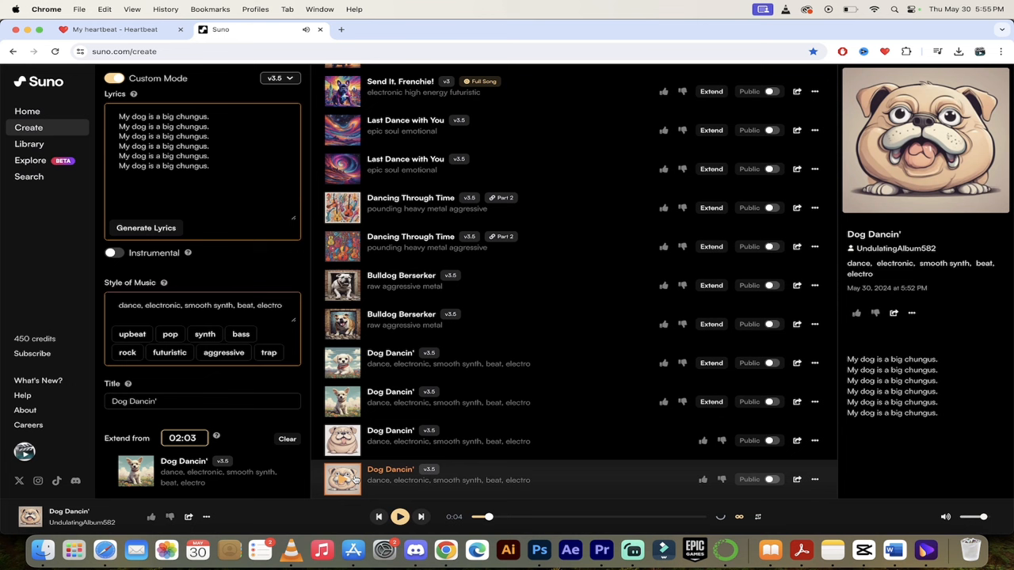